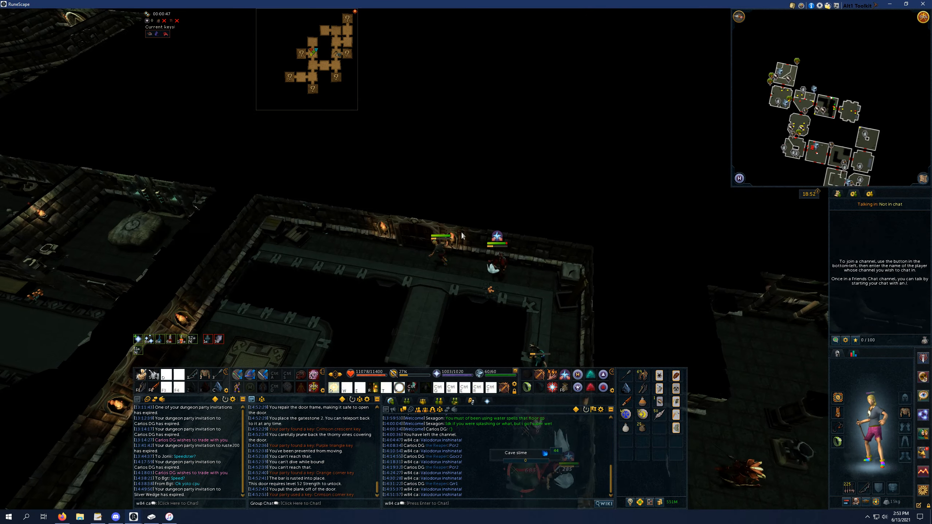
Step: Enter the skeleton room and bring up the Stone block's Carve options from the inventory
{"action": "right_click", "coordinate": [447, 190]}
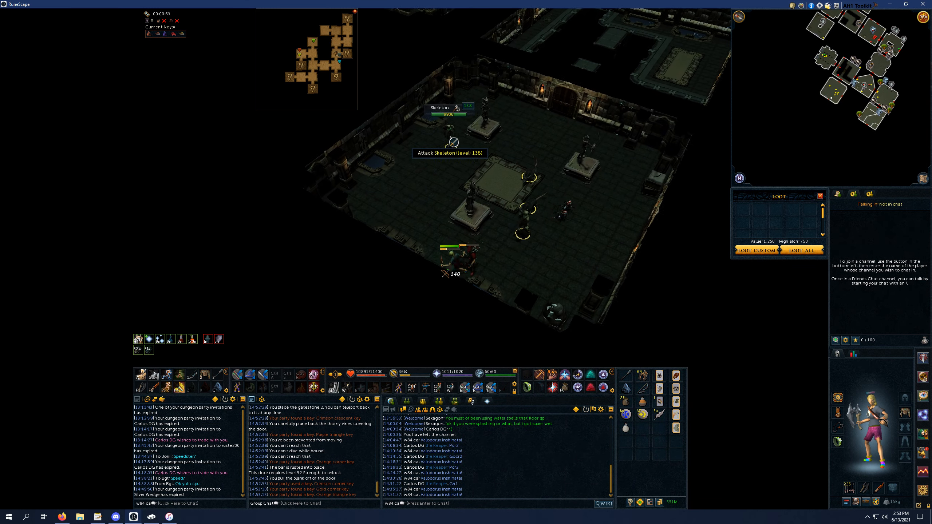
{"action": "right_click", "coordinate": [478, 373]}
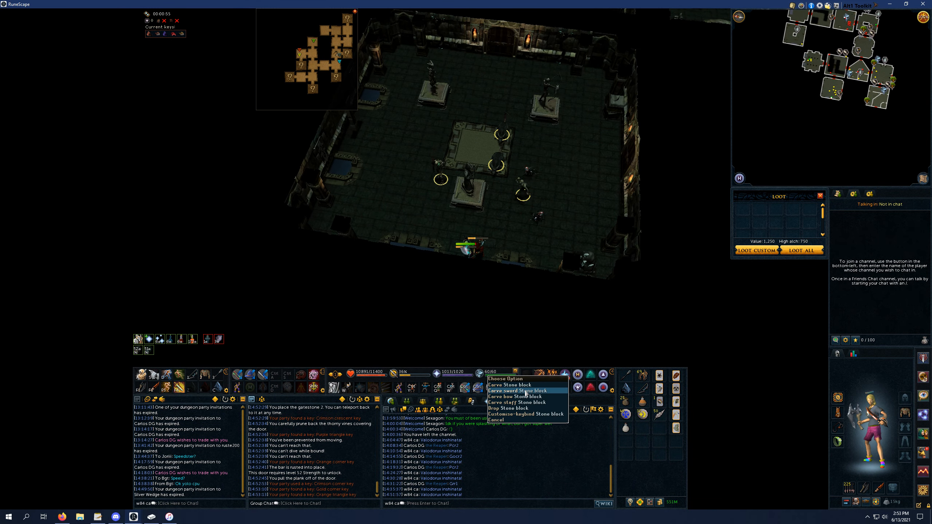